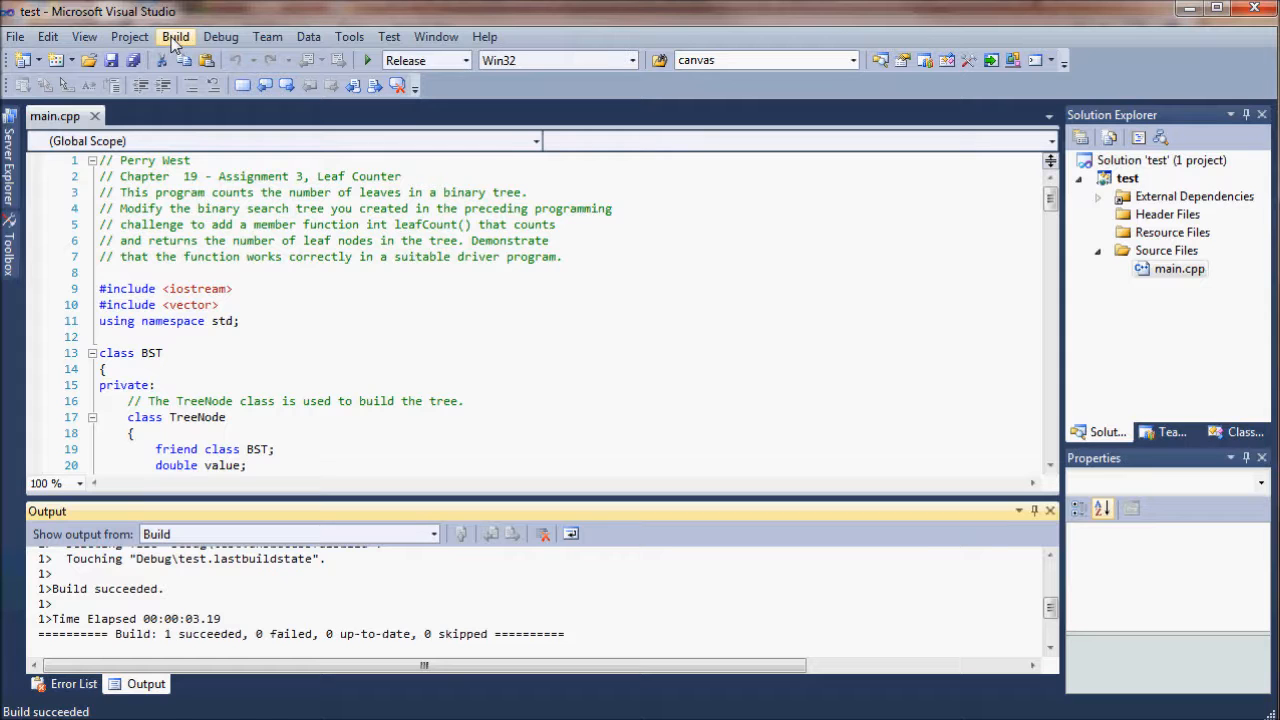
- Confirm the active solution configuration is set to Release
{"action": "left_click", "coordinate": [175, 36]}
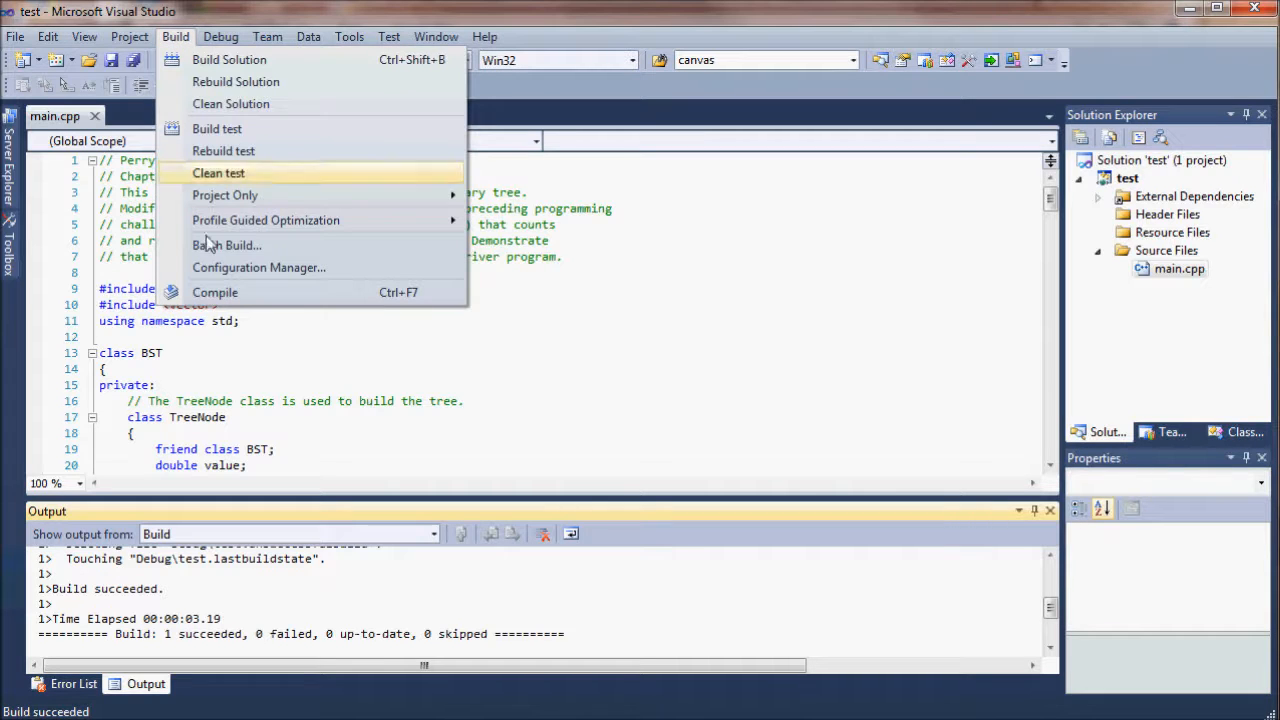
{"action": "left_click", "coordinate": [259, 267]}
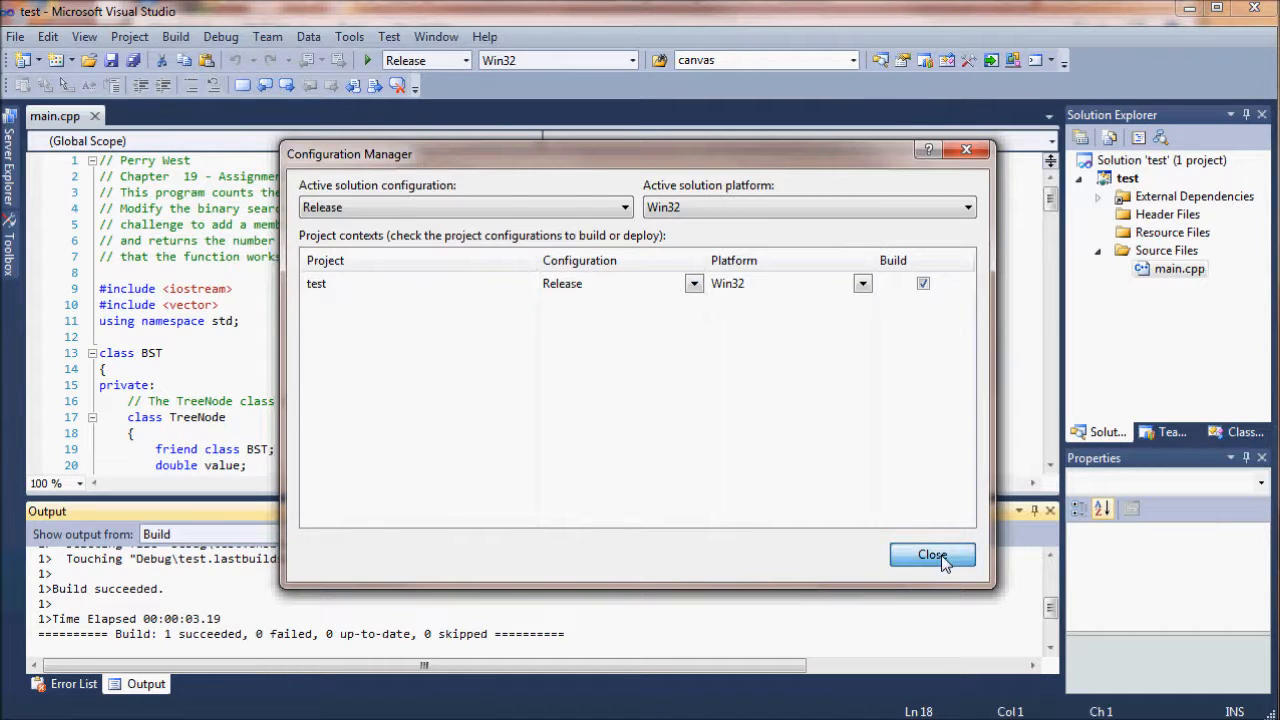
{"action": "left_click", "coordinate": [932, 555]}
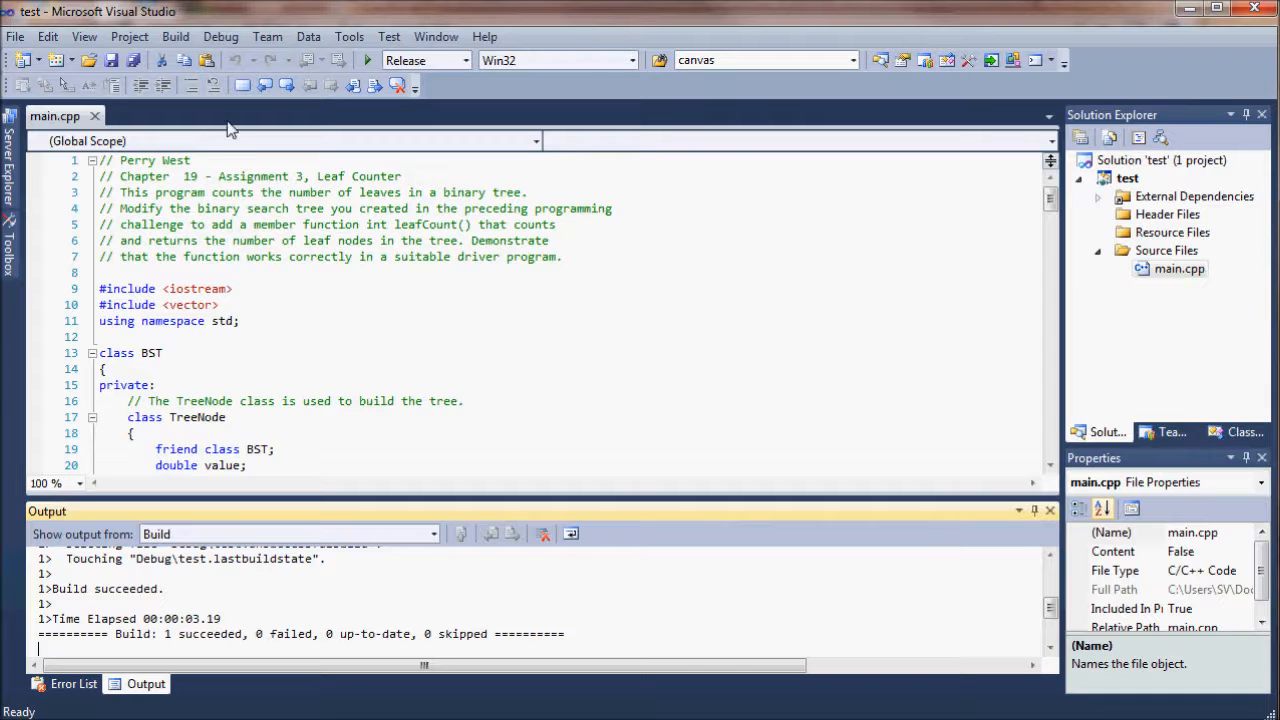
- Build the whole solution, then begin adding a new project via File > Add
{"action": "left_click", "coordinate": [175, 37]}
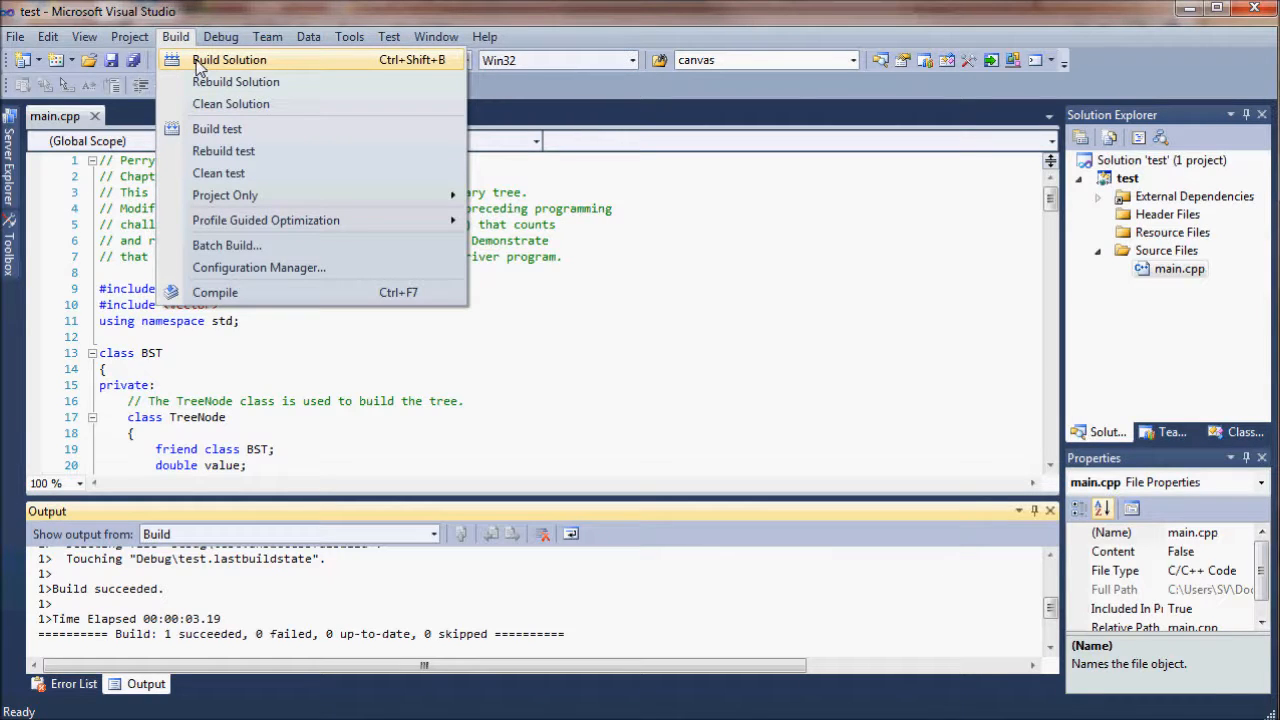
{"action": "left_click", "coordinate": [228, 59]}
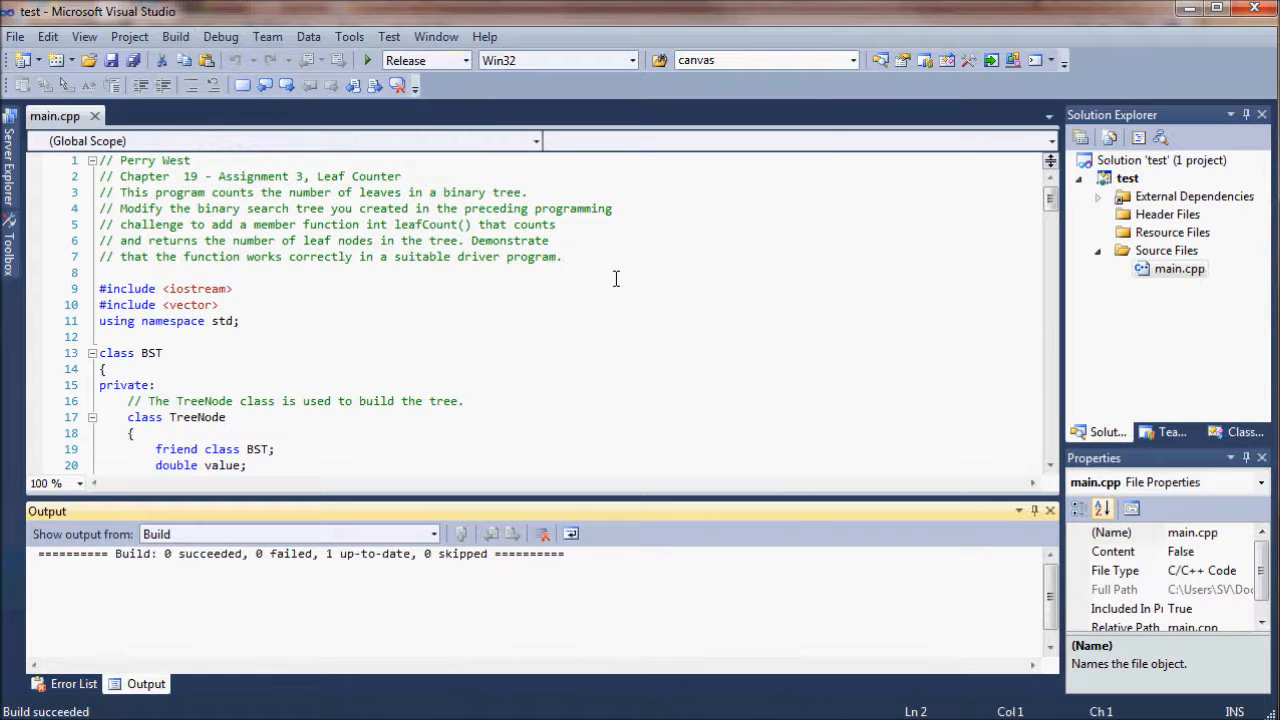
{"action": "mouse_move", "coordinate": [607, 281]}
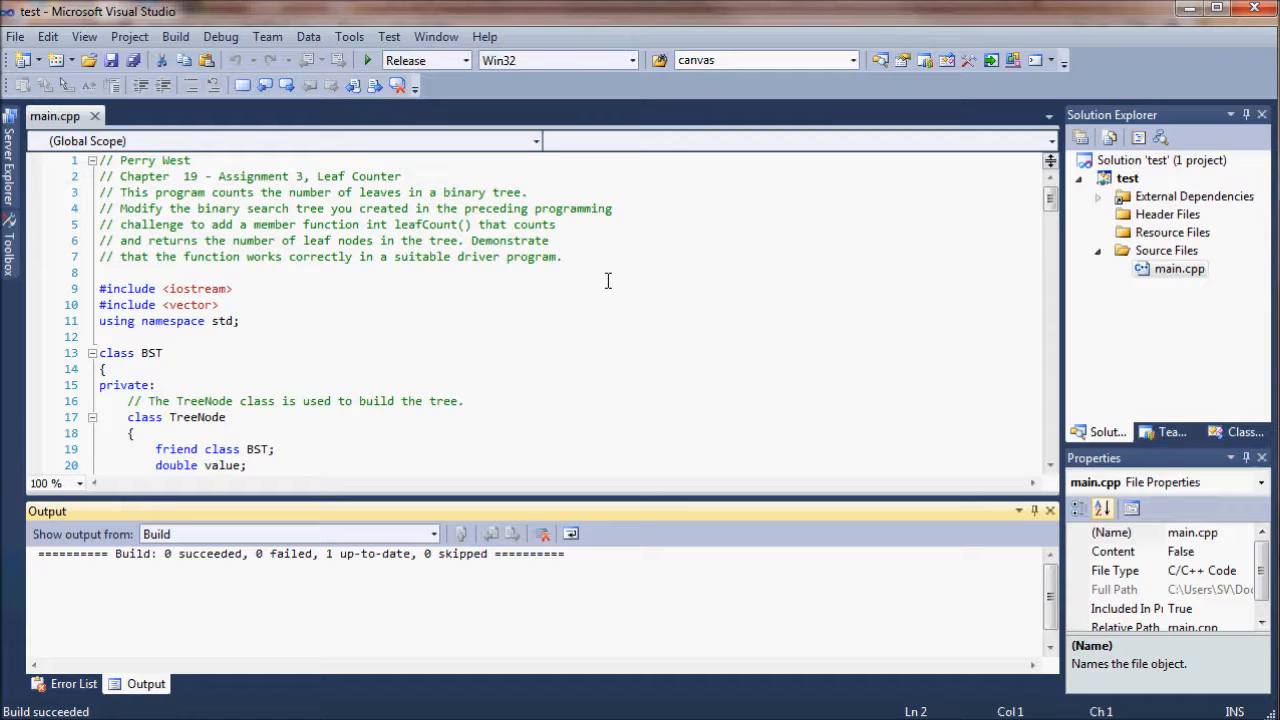
{"action": "left_click", "coordinate": [15, 36]}
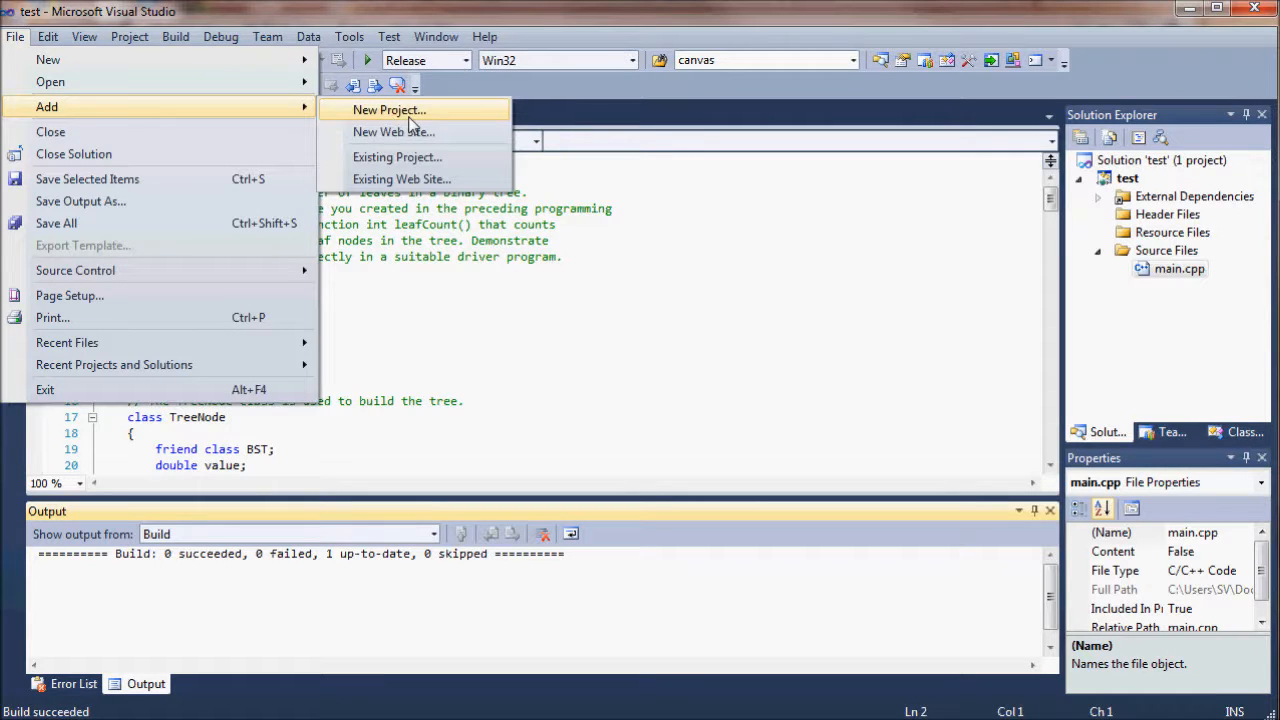
- Create a Setup Wizard project named Setup2 that includes the primary output from test
{"action": "left_click", "coordinate": [389, 110]}
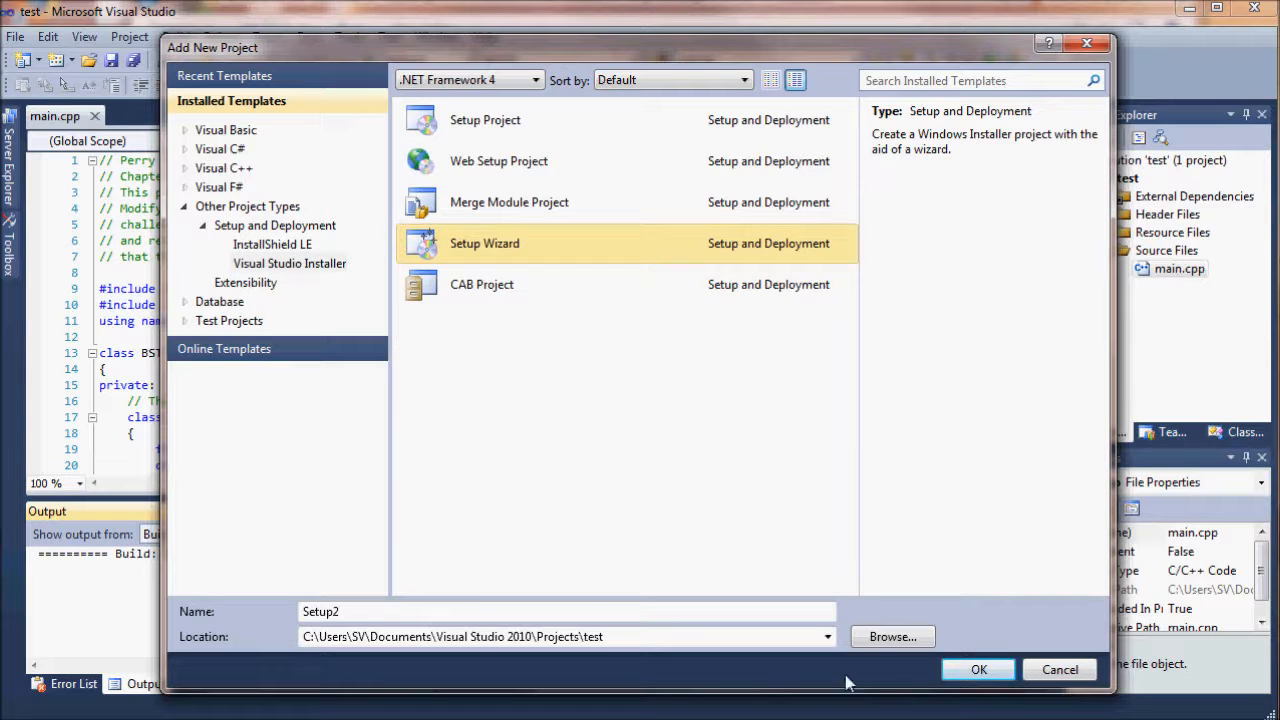
{"action": "left_click", "coordinate": [978, 669]}
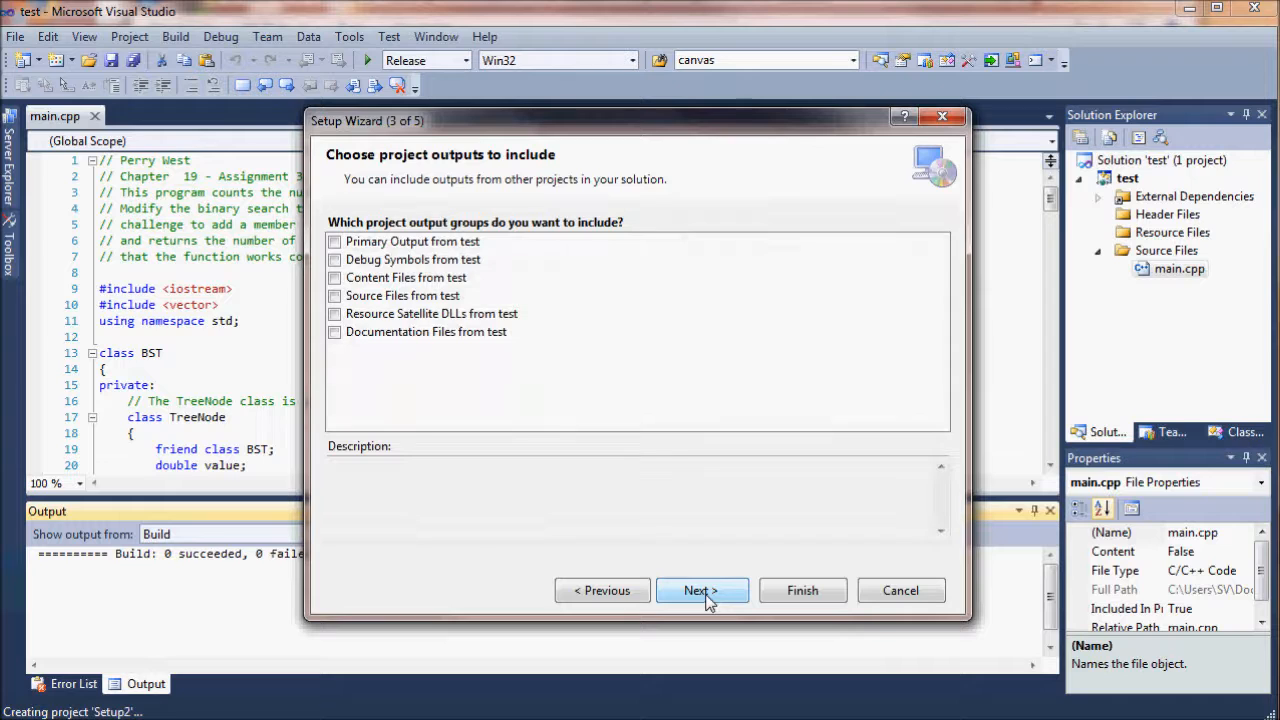
{"action": "left_click", "coordinate": [334, 241]}
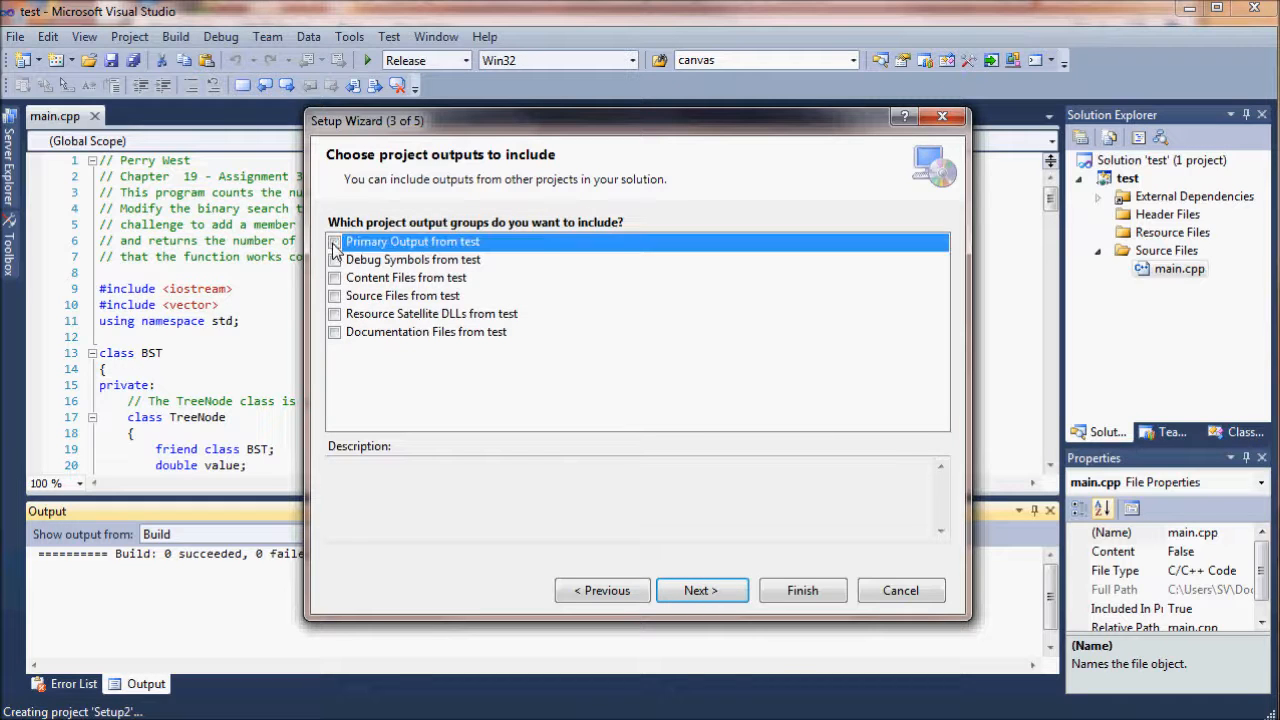
{"action": "left_click", "coordinate": [334, 241]}
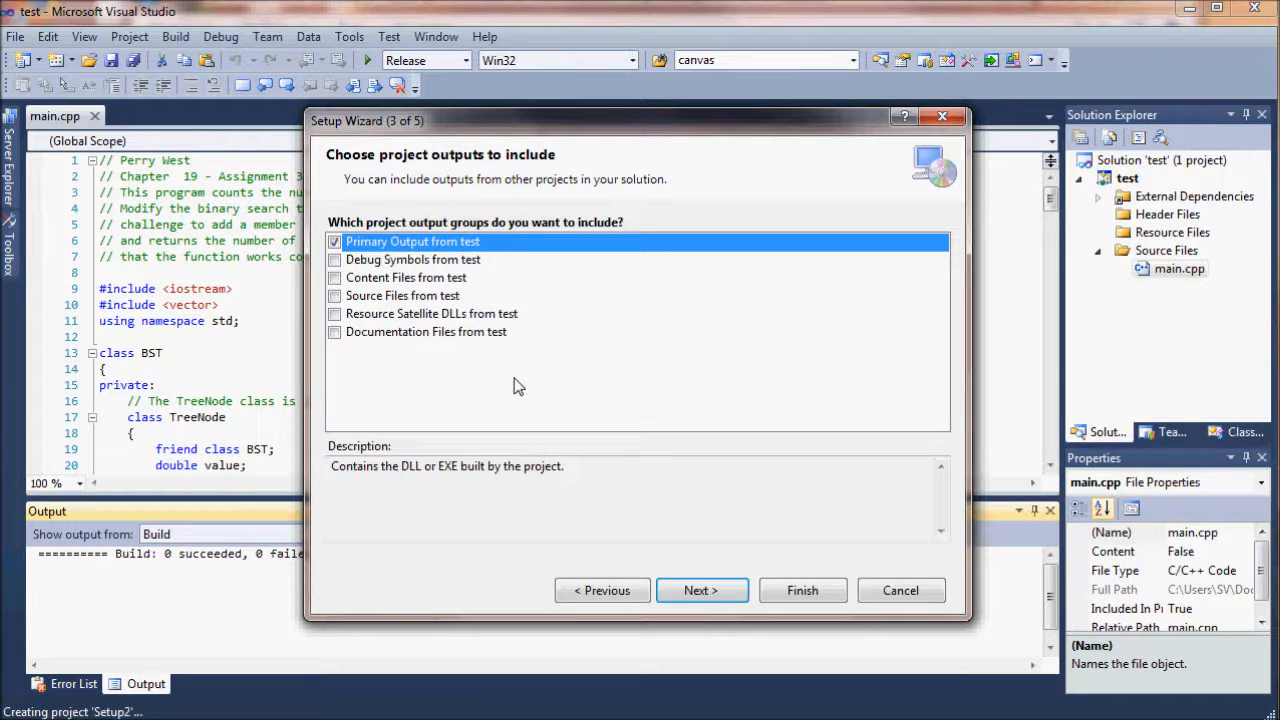
{"action": "mouse_move", "coordinate": [696, 540]}
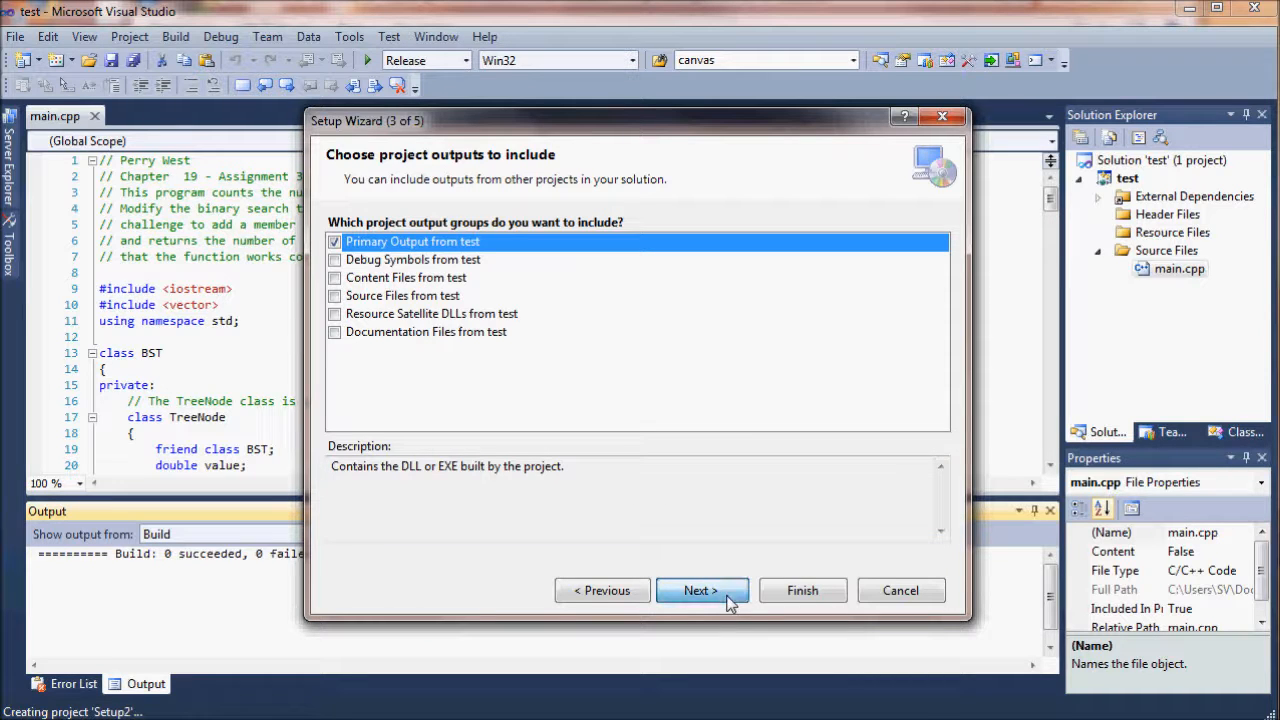
{"action": "left_click", "coordinate": [700, 590]}
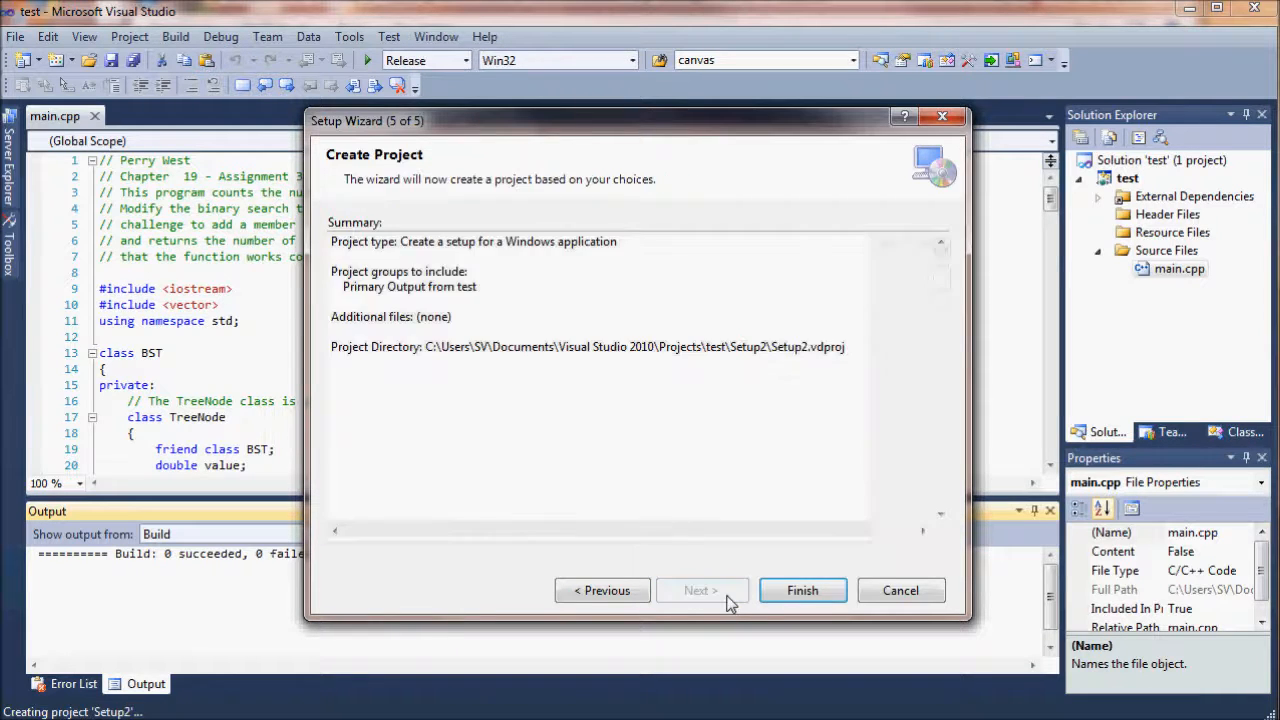
{"action": "left_click", "coordinate": [802, 590]}
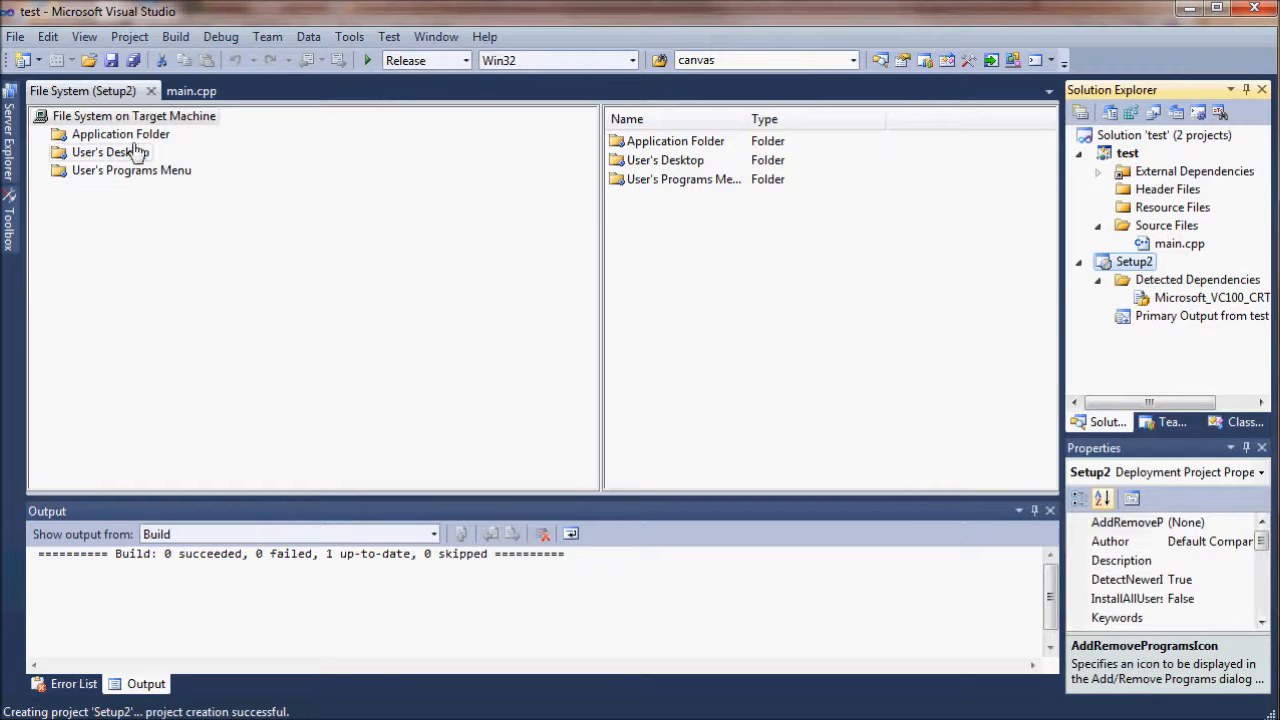
- Create a shortcut to test's primary output and move it into User's Programs Menu
{"action": "left_click", "coordinate": [120, 133]}
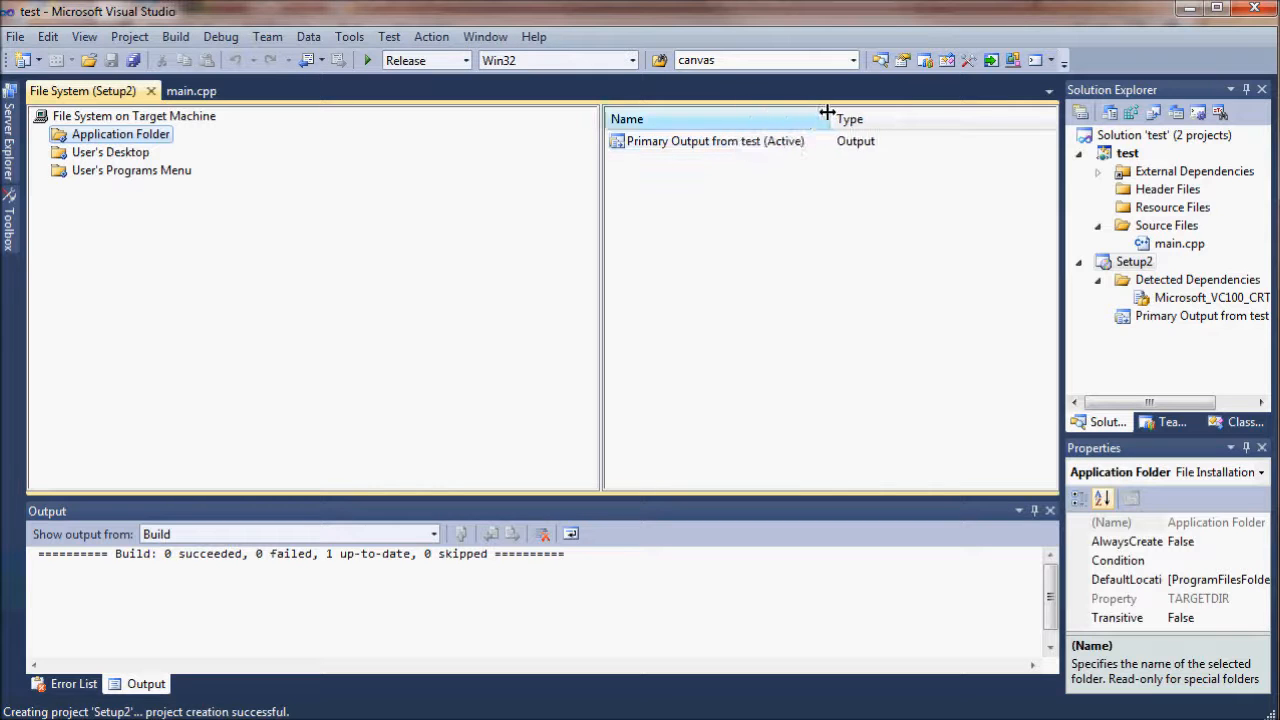
{"action": "right_click", "coordinate": [714, 141]}
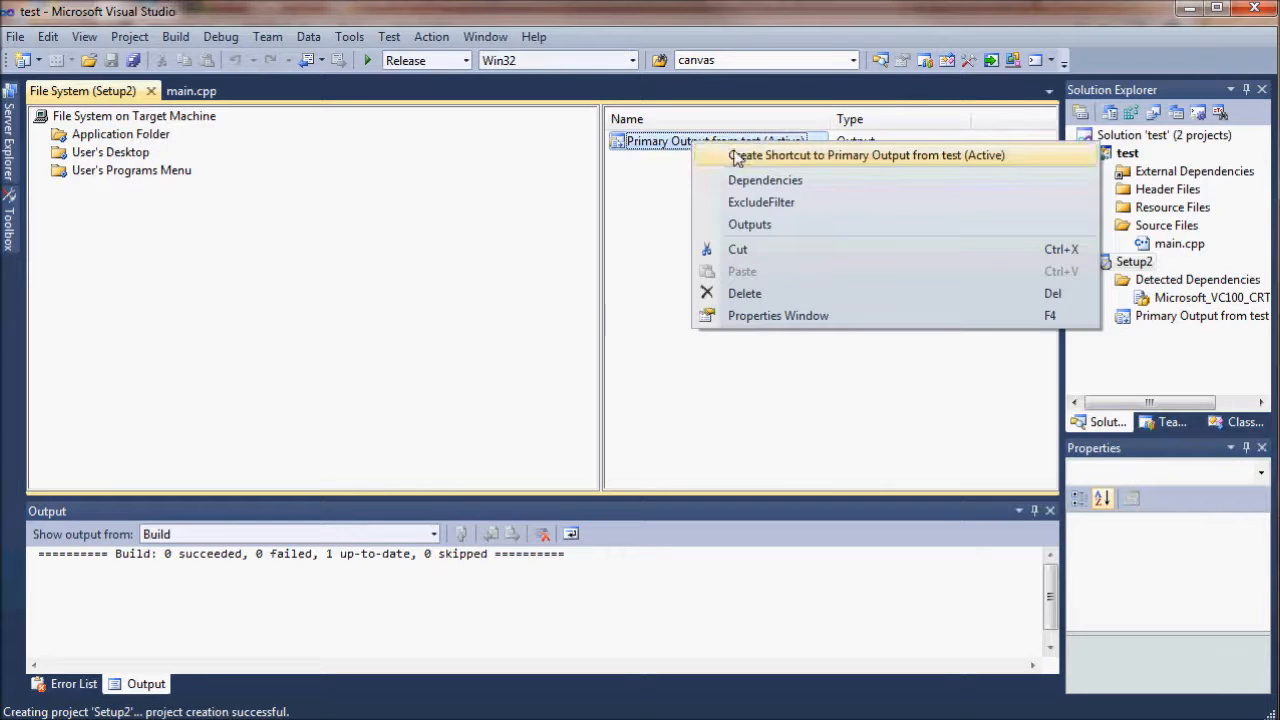
{"action": "left_click", "coordinate": [868, 155]}
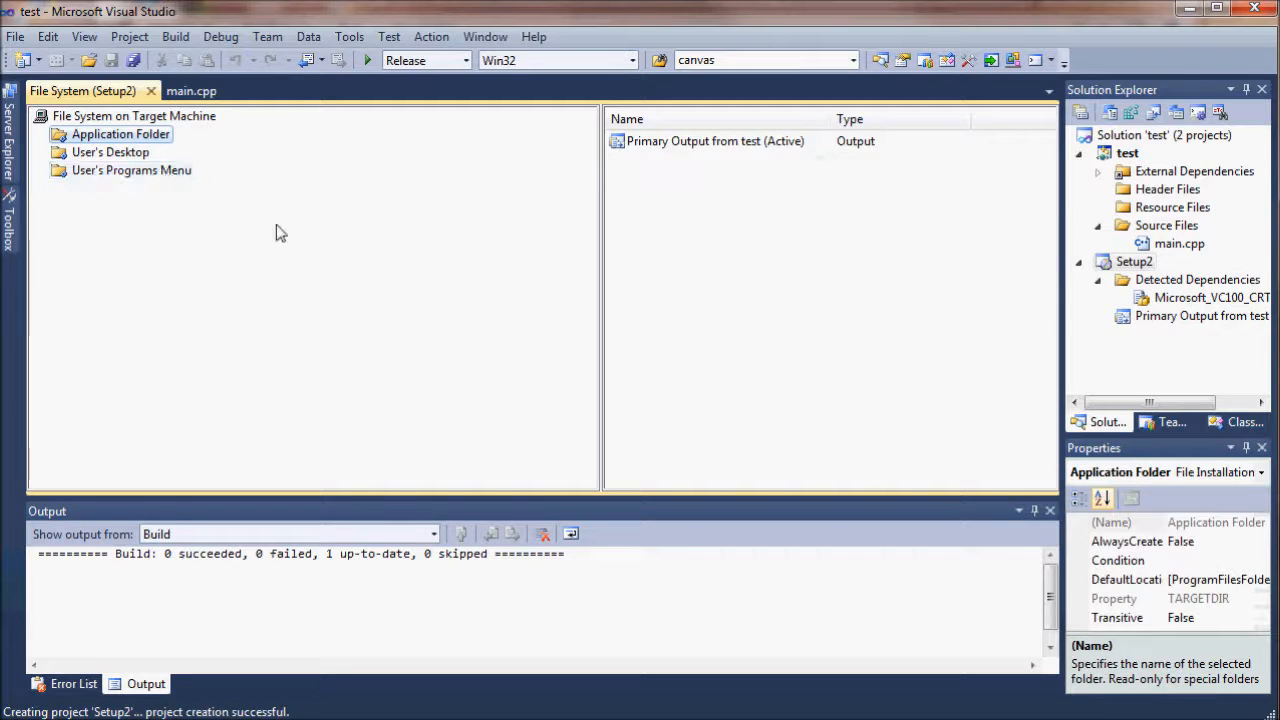
{"action": "left_click", "coordinate": [131, 169]}
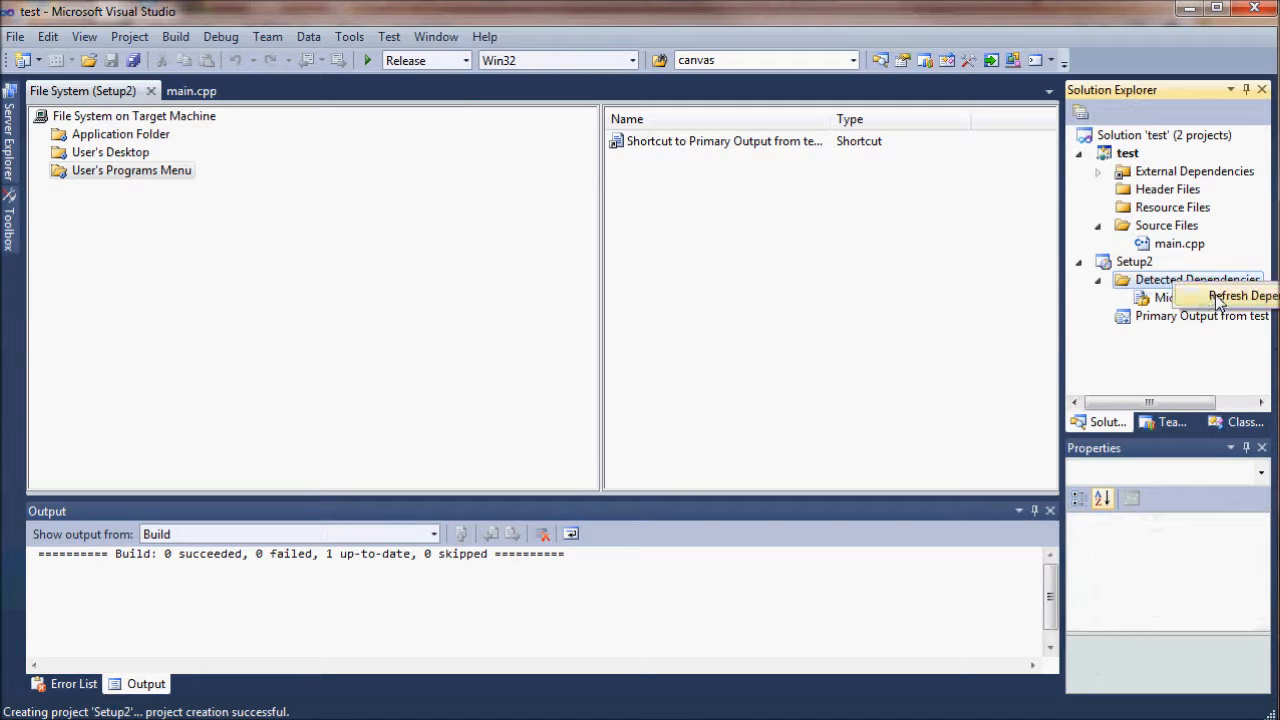
- Refresh Setup2's detected dependencies and build the Setup2 project
{"action": "left_click", "coordinate": [1212, 297]}
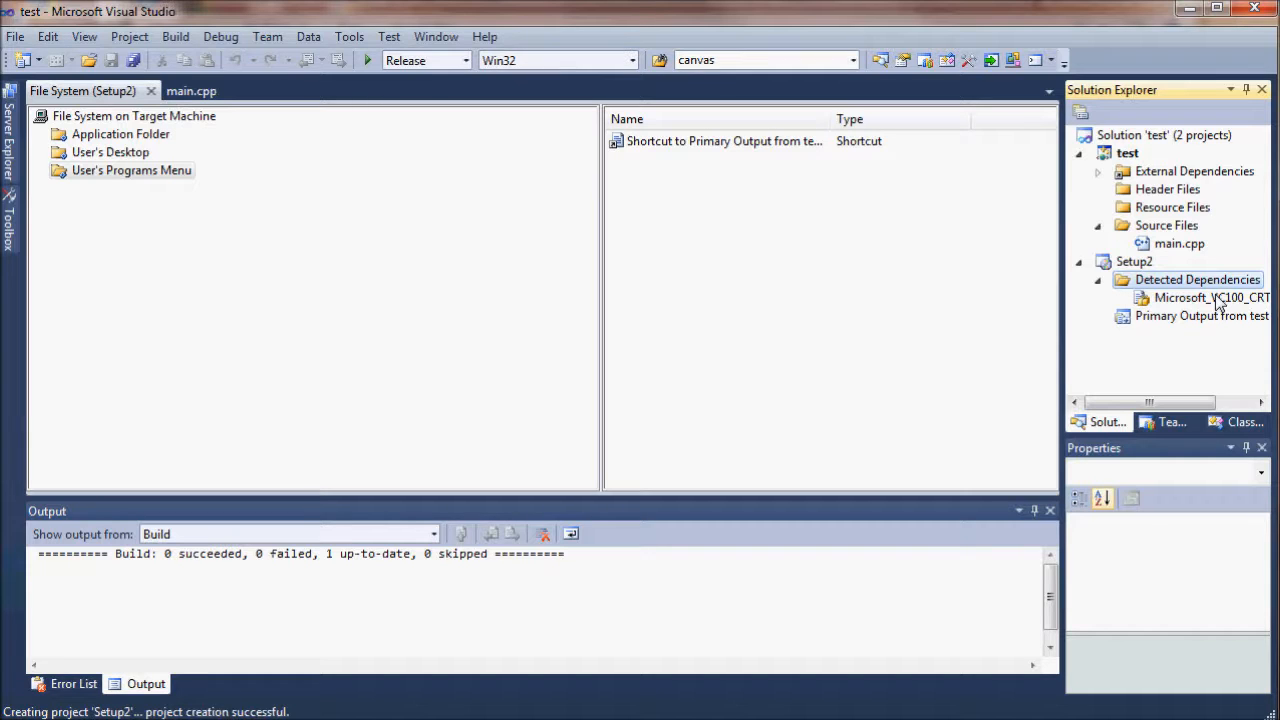
{"action": "right_click", "coordinate": [1134, 261]}
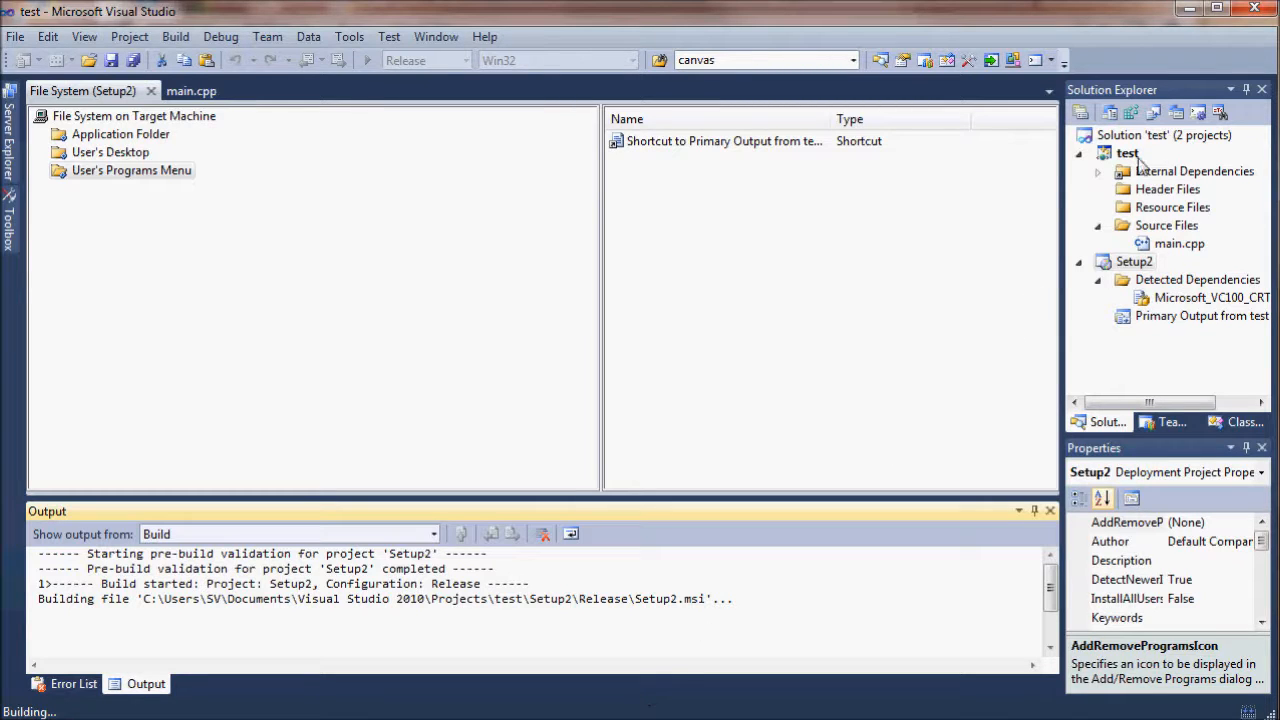
- After the Setup2 build succeeds, bring up the test solution's context menu to open its folder
{"action": "left_click", "coordinate": [1163, 135]}
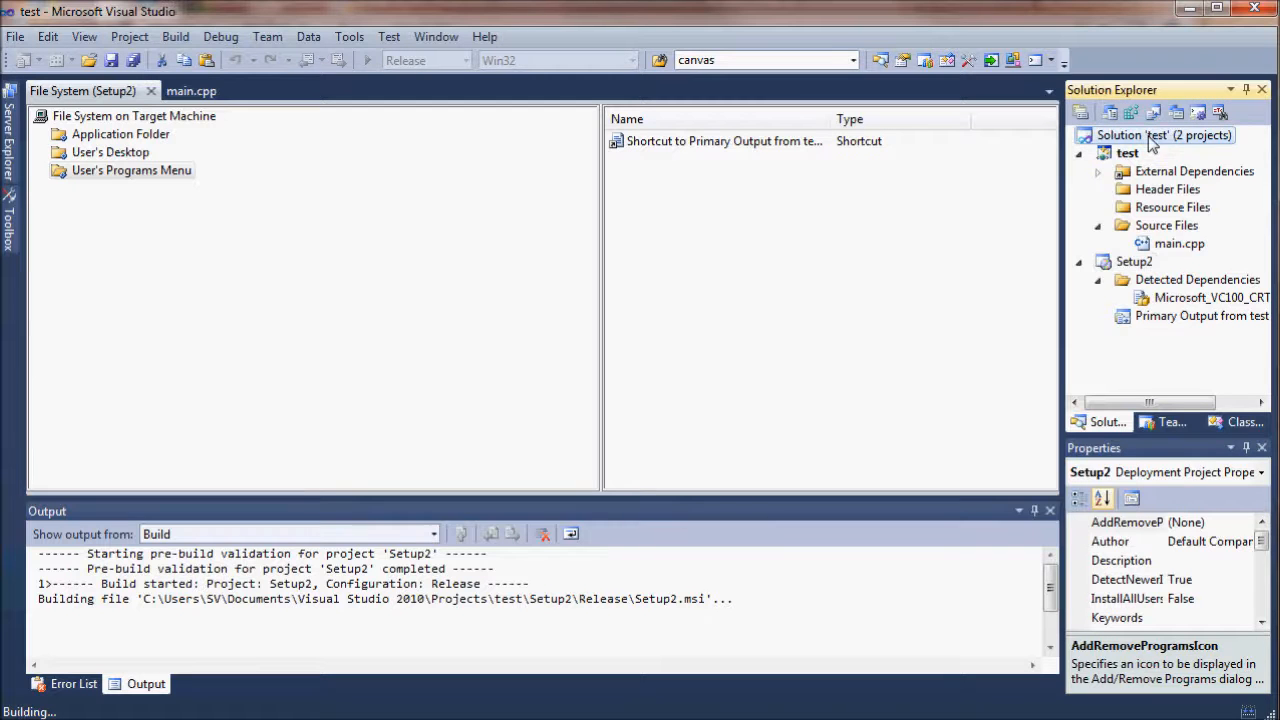
{"action": "right_click", "coordinate": [1163, 135]}
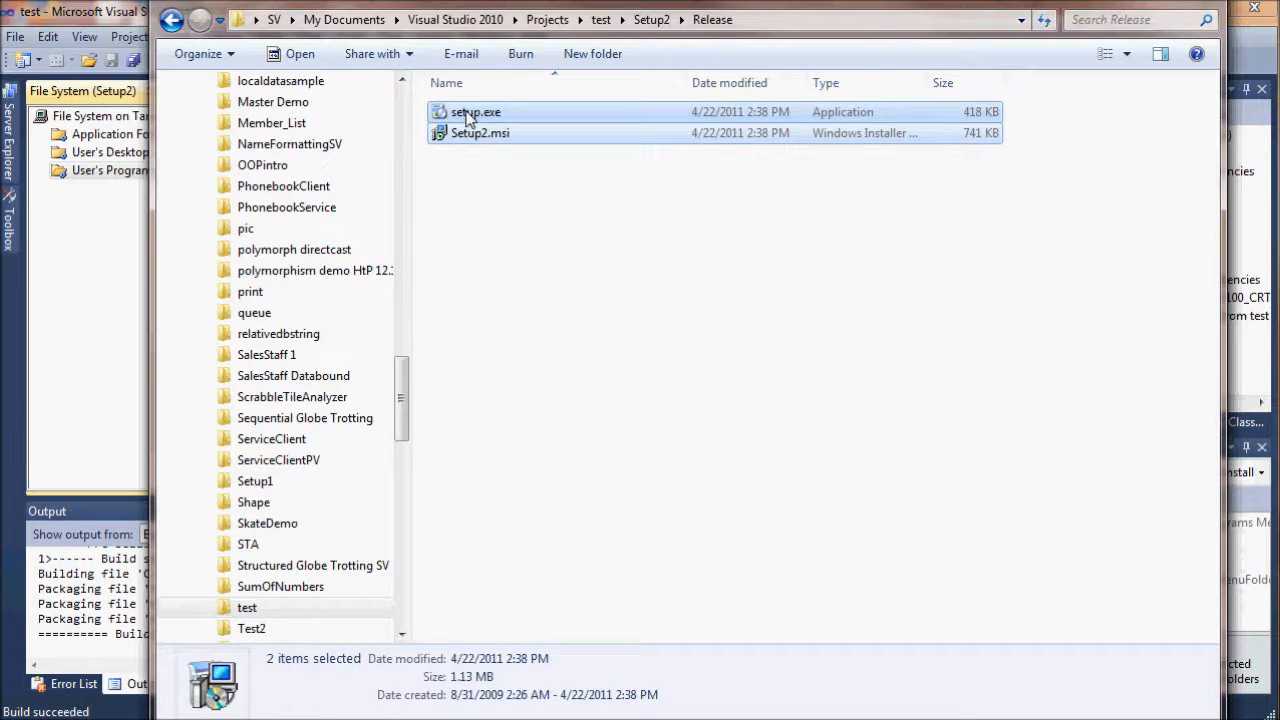
- Bring up the context menu for setup.exe and Setup2.msi in Setup2's Release folder
{"action": "right_click", "coordinate": [475, 112]}
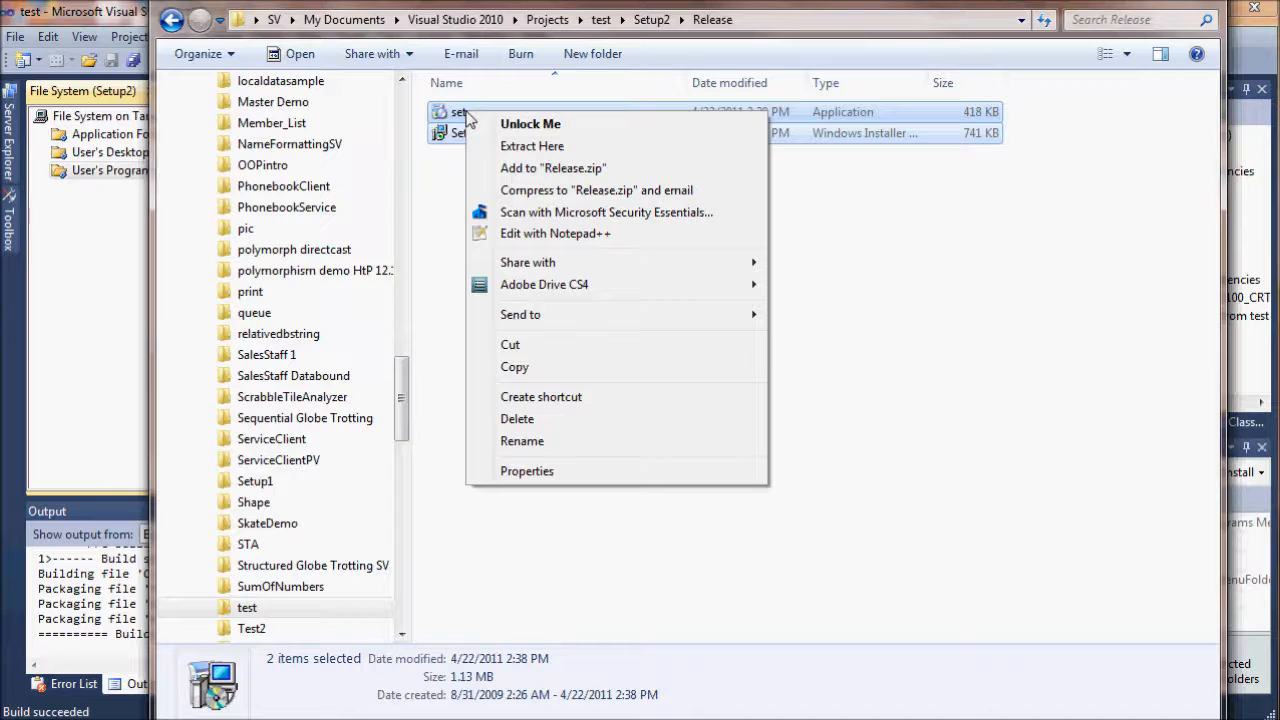
{"action": "mouse_move", "coordinate": [443, 190]}
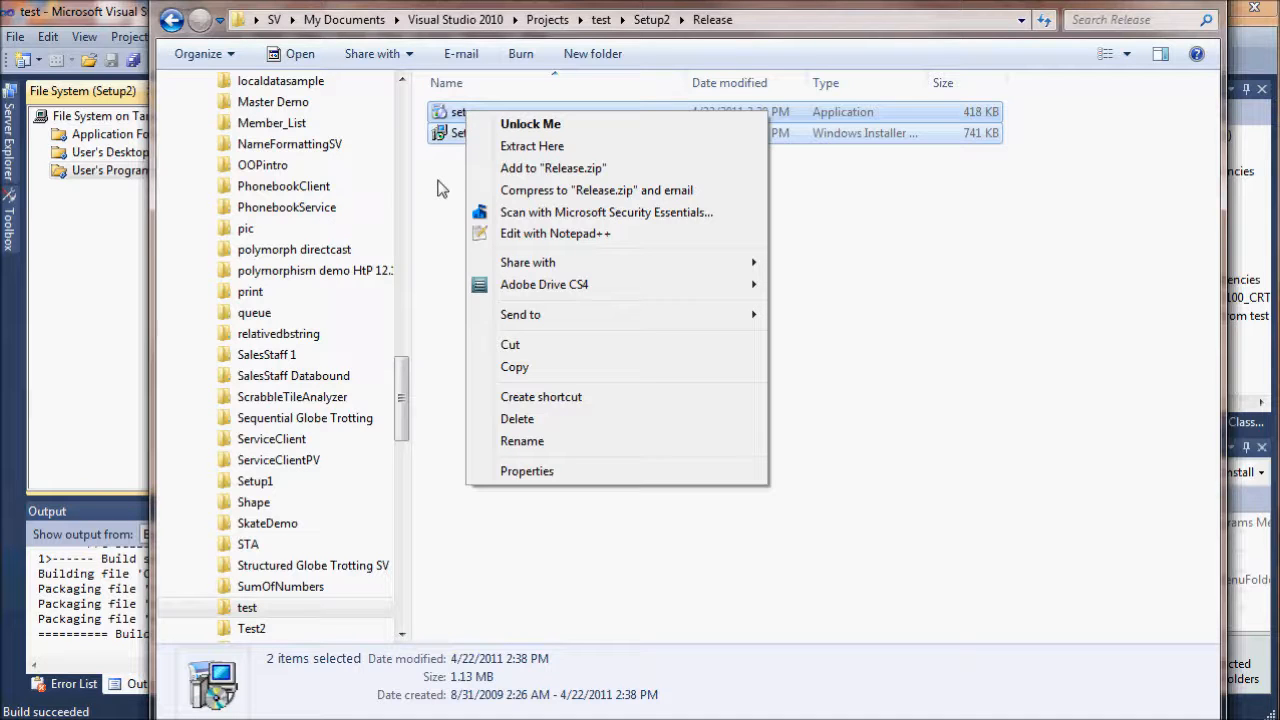